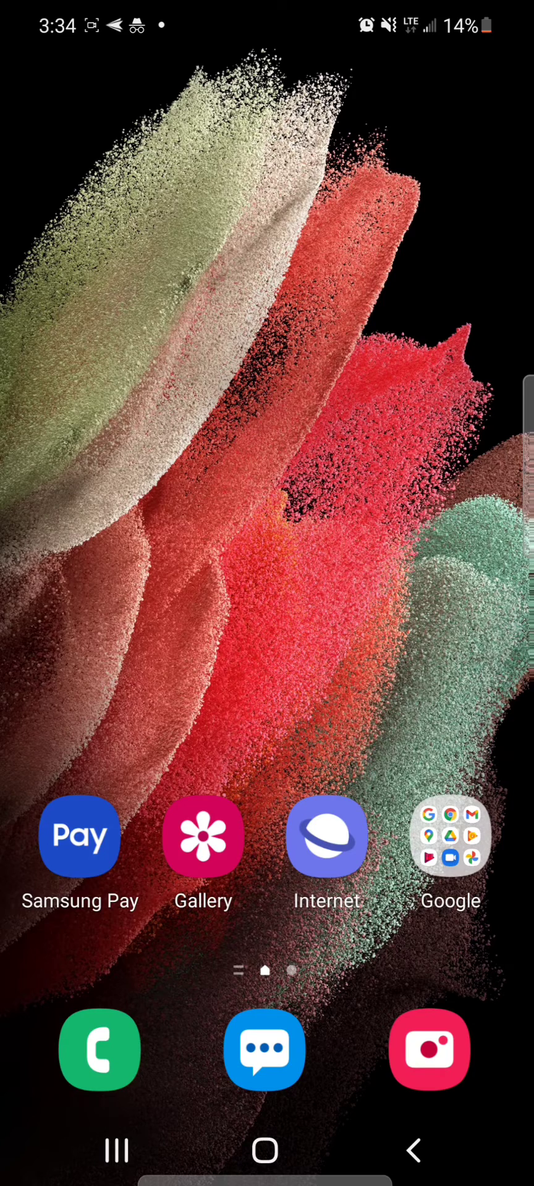
Step: Show the playback controls and bring up the More options menu (Editor, Delete, Share, Settings)
{"action": "left_click", "coordinate": [203, 837]}
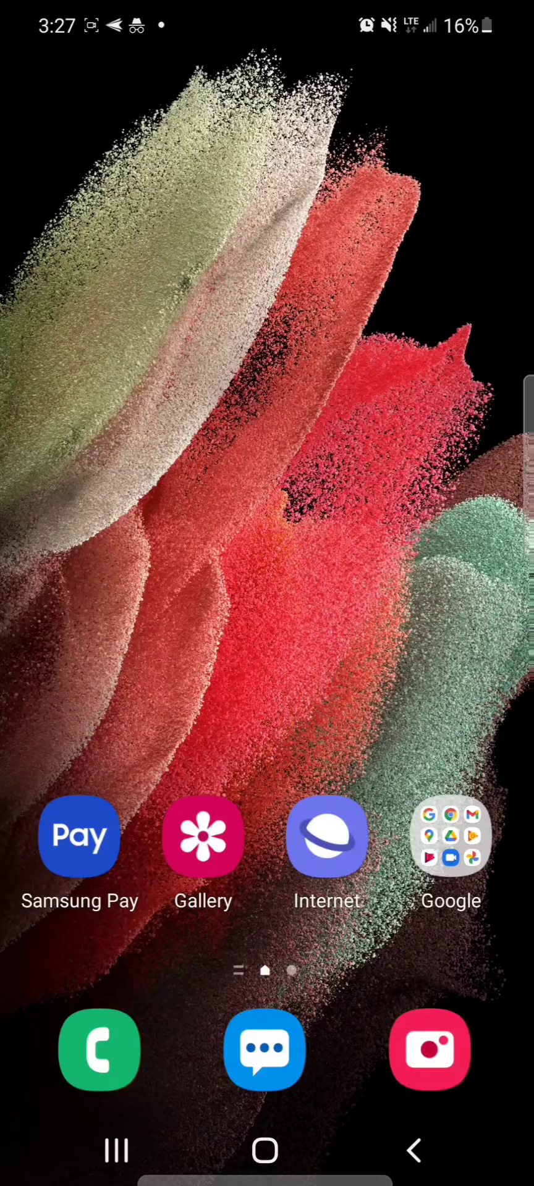
{"action": "scroll", "scroll_direction": "up", "scroll_amount": 3}
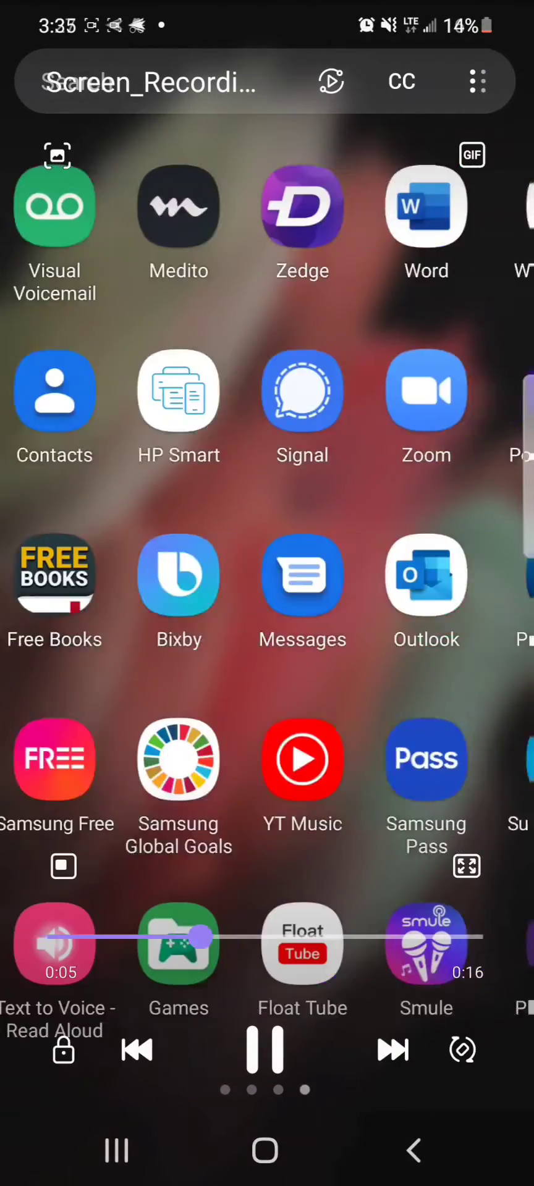
{"action": "scroll", "scroll_direction": "left", "scroll_amount": 3}
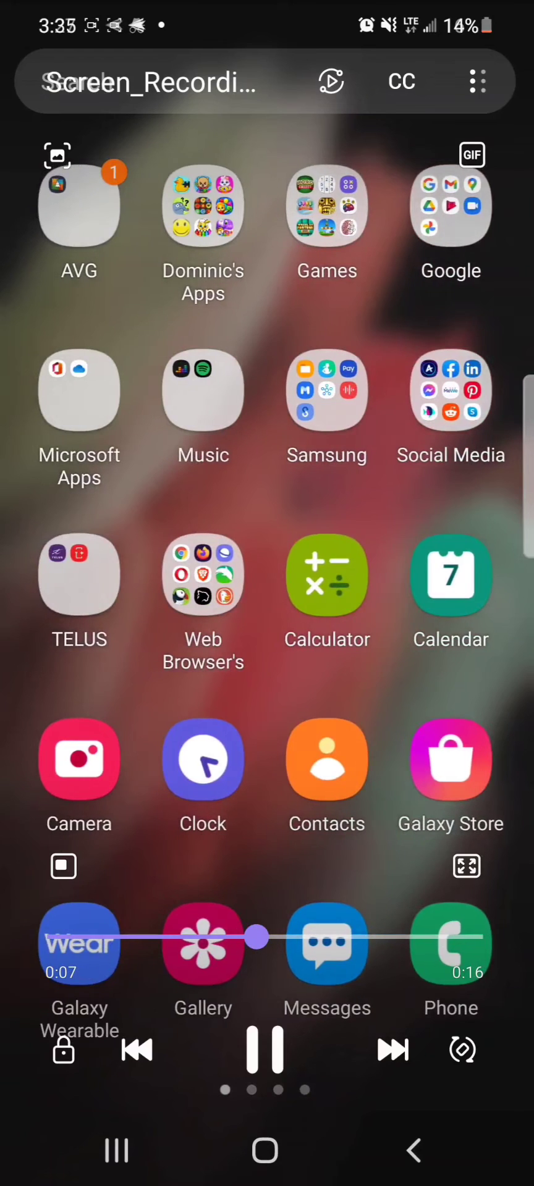
{"action": "left_click", "coordinate": [475, 81]}
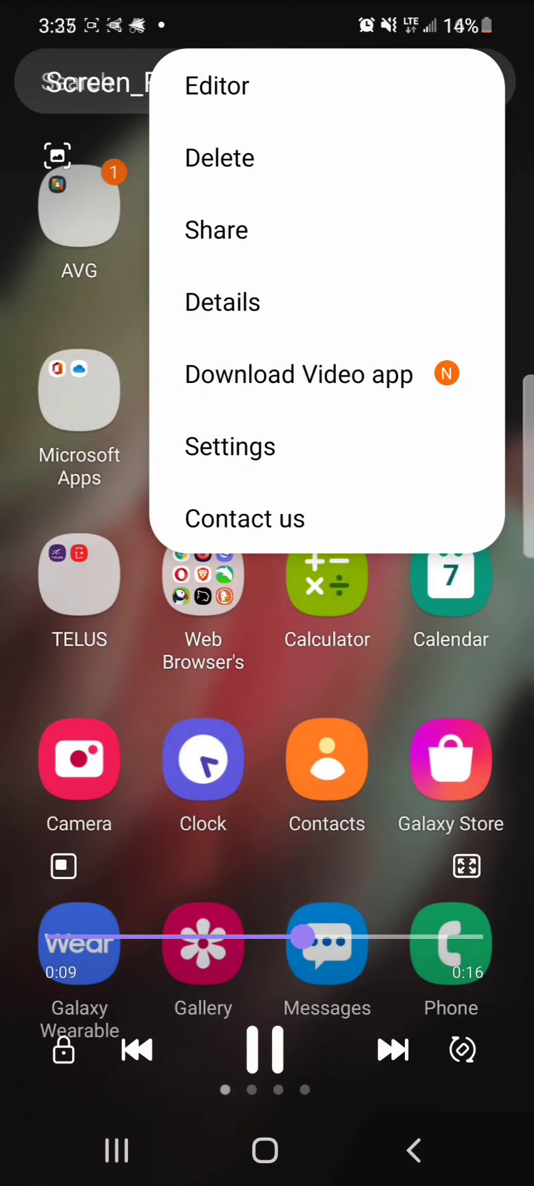
Step: Enter the player's Settings and switch Auto repeat on, then return to the recording
{"action": "left_click", "coordinate": [230, 447]}
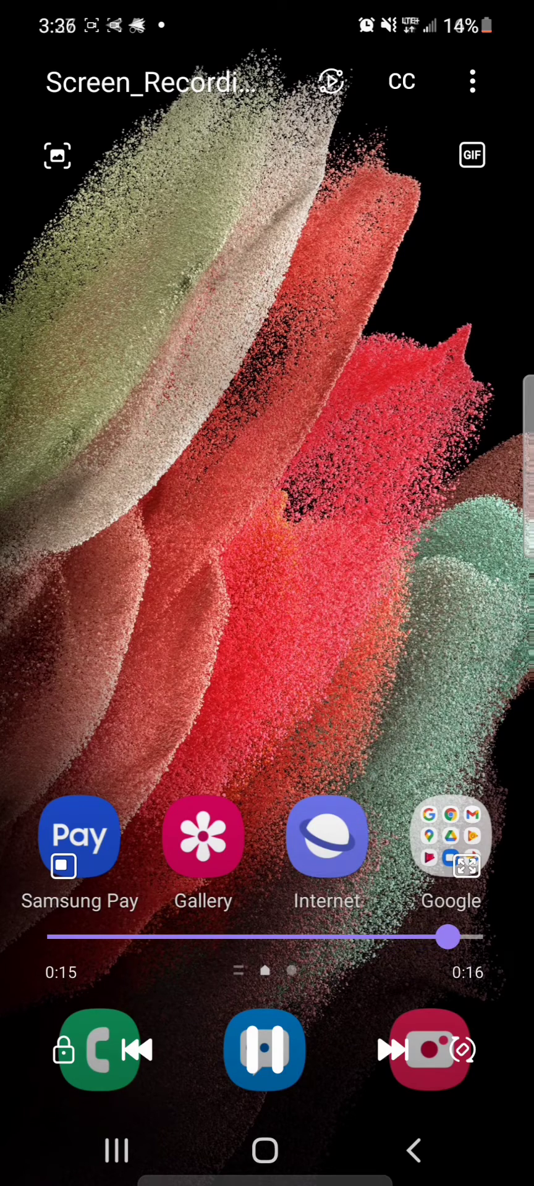
Step: Let the 16-second recording finish and loop back to 0:00 automatically
{"action": "left_click_drag", "start_coordinate": [449, 937], "coordinate": [83, 937]}
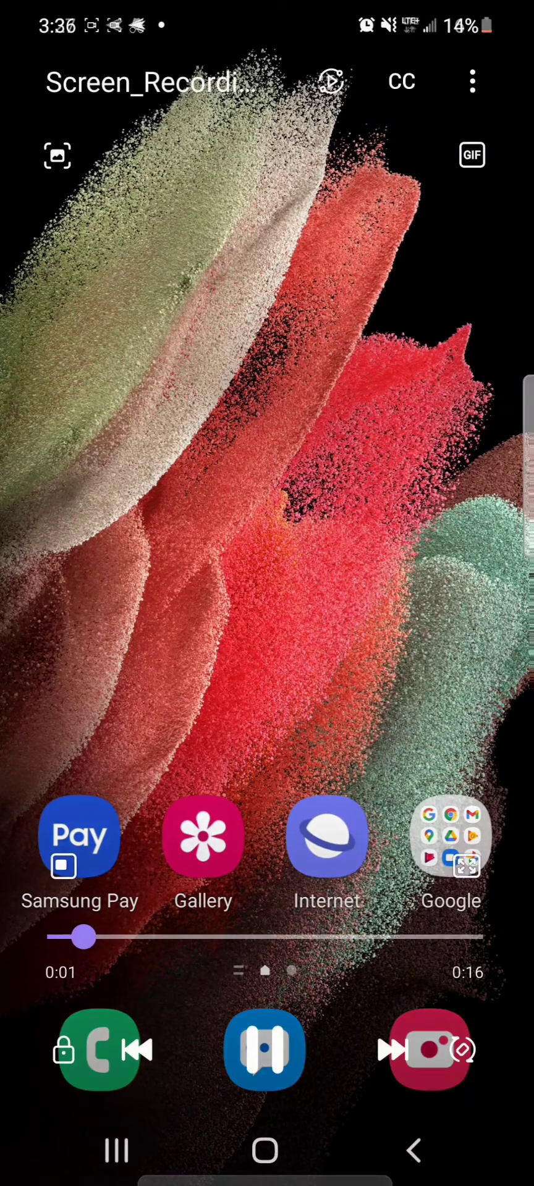